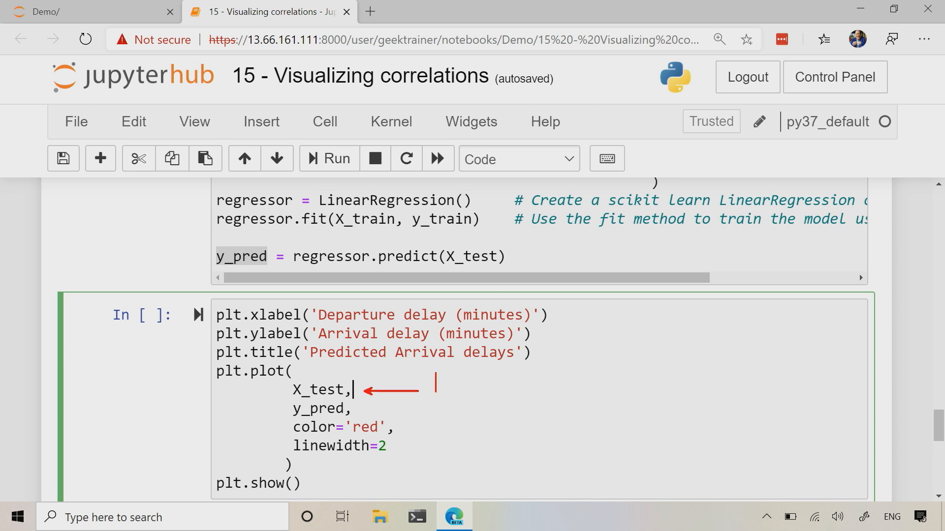
# Enter the DepartureDelay and ArrivalDelay column names, then run the cell to draw the red prediction line
pyautogui.write('D')
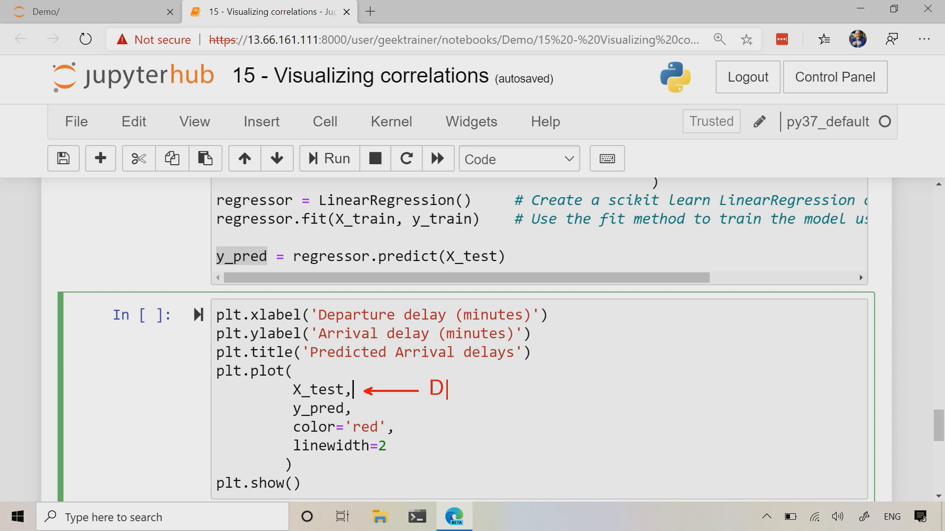
pyautogui.write('eparture D')
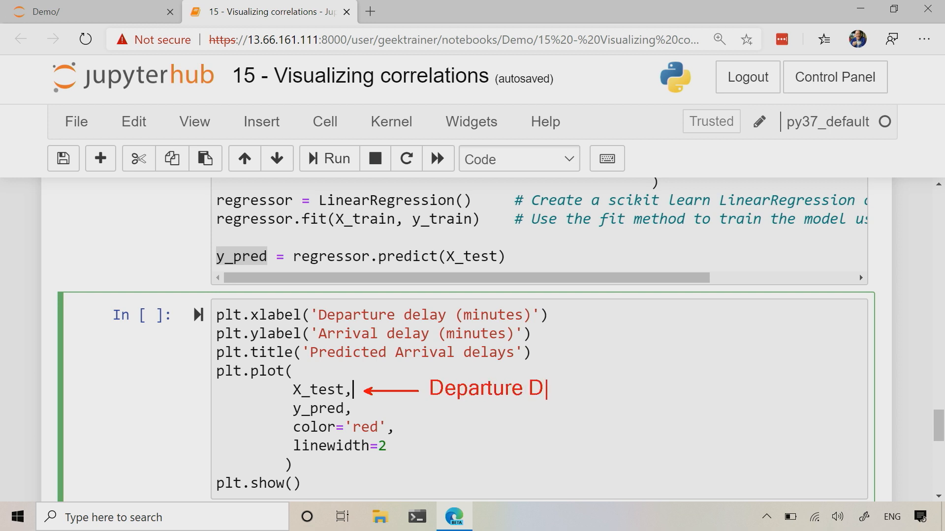
pyautogui.write('elay')
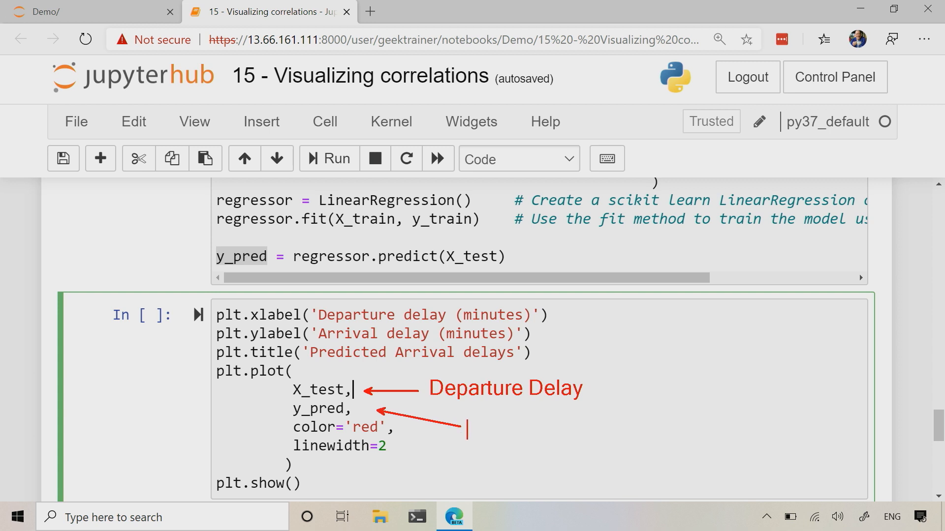
pyautogui.write('Arri')
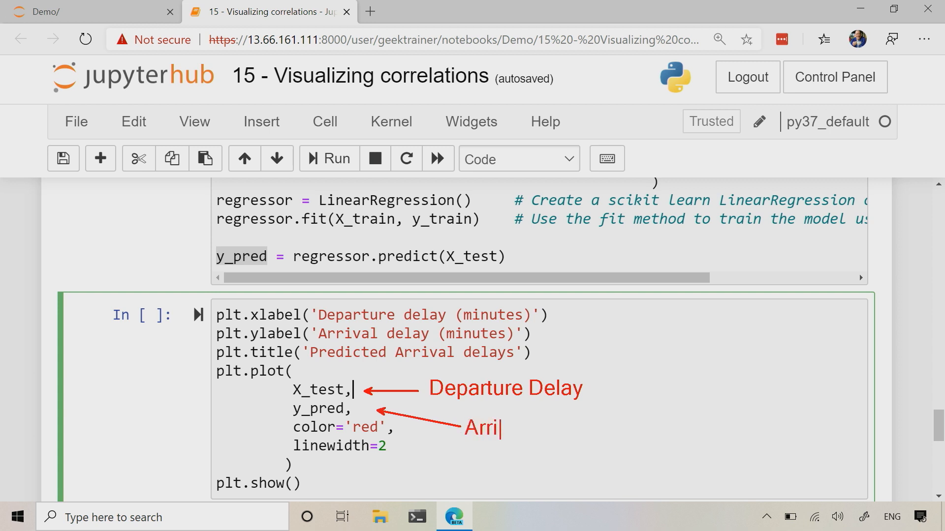
pyautogui.write('val')
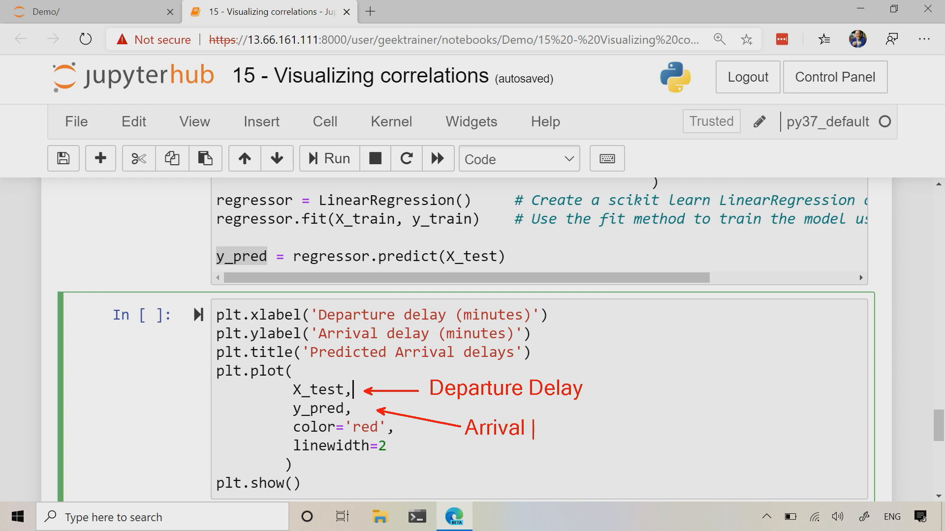
pyautogui.write('Delay')
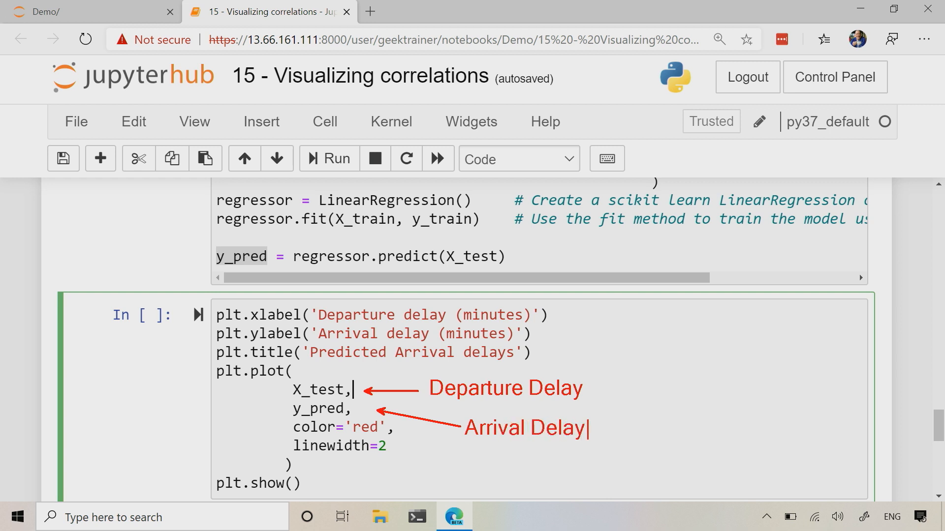
pyautogui.write('`')
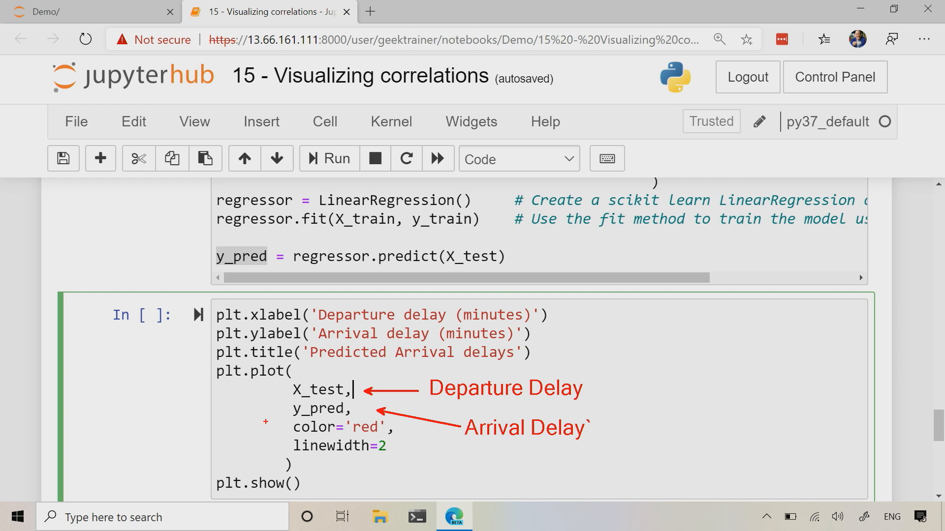
pyautogui.click(328, 158)
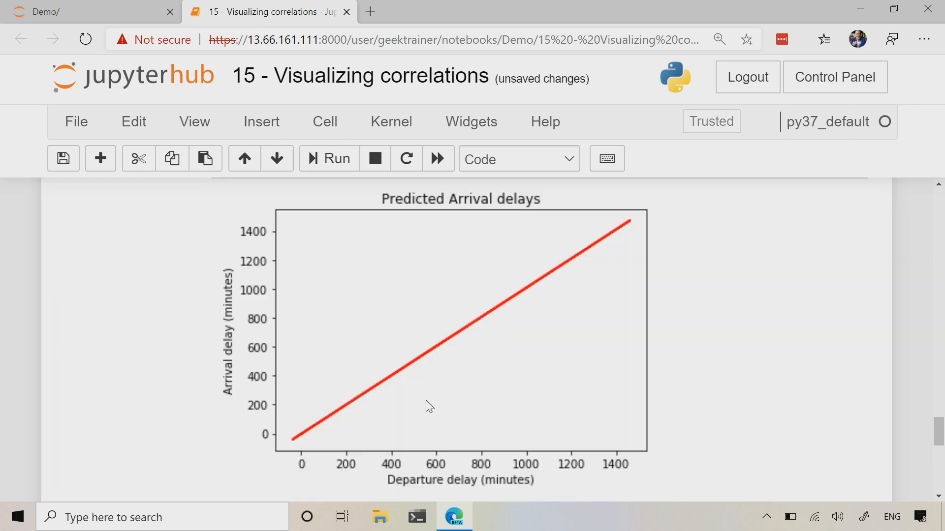
pyautogui.moveTo(602, 240)
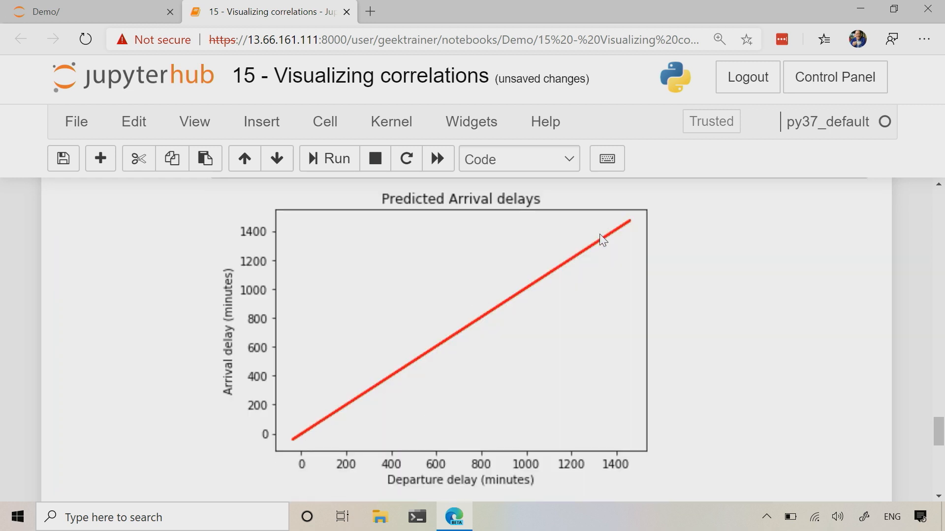
pyautogui.moveTo(622, 246)
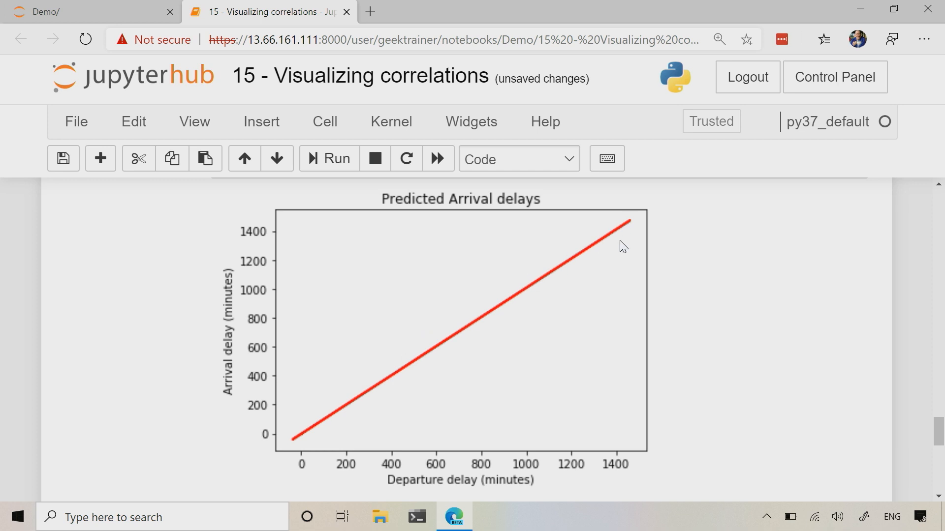
pyautogui.moveTo(463, 362)
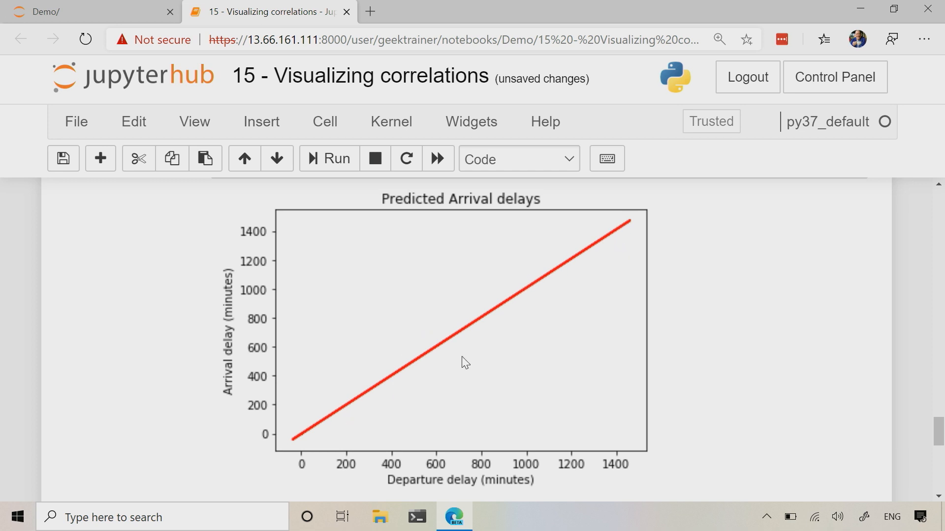
pyautogui.scroll(-3)
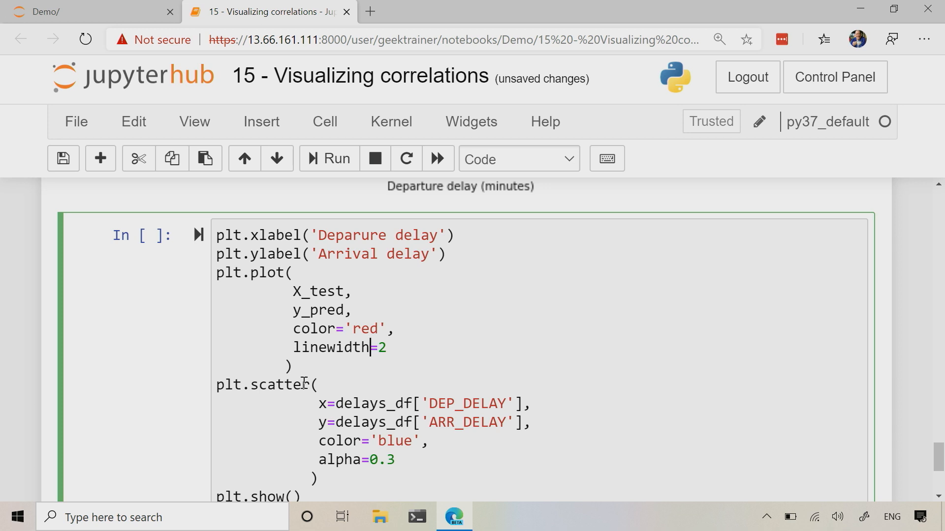
pyautogui.moveTo(318, 346)
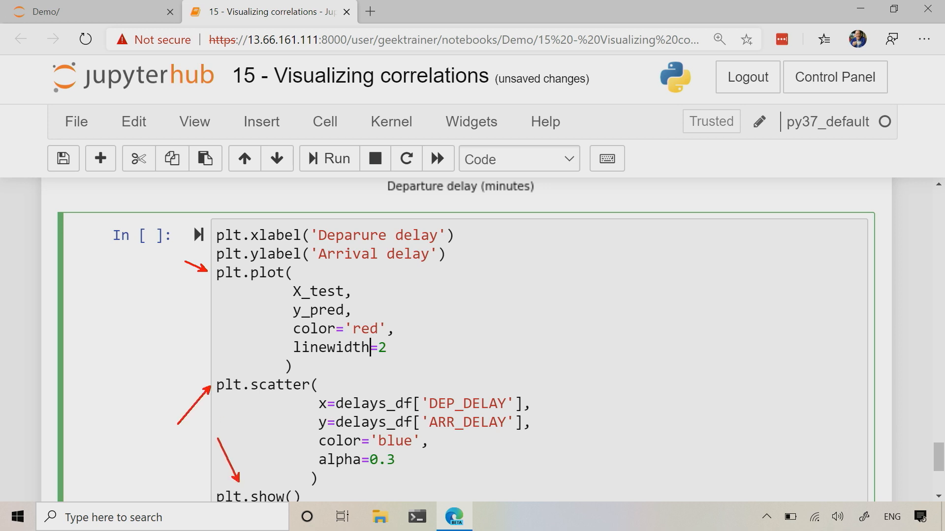
# Select the combined plt.plot and plt.scatter cell and execute it
pyautogui.click(442, 356)
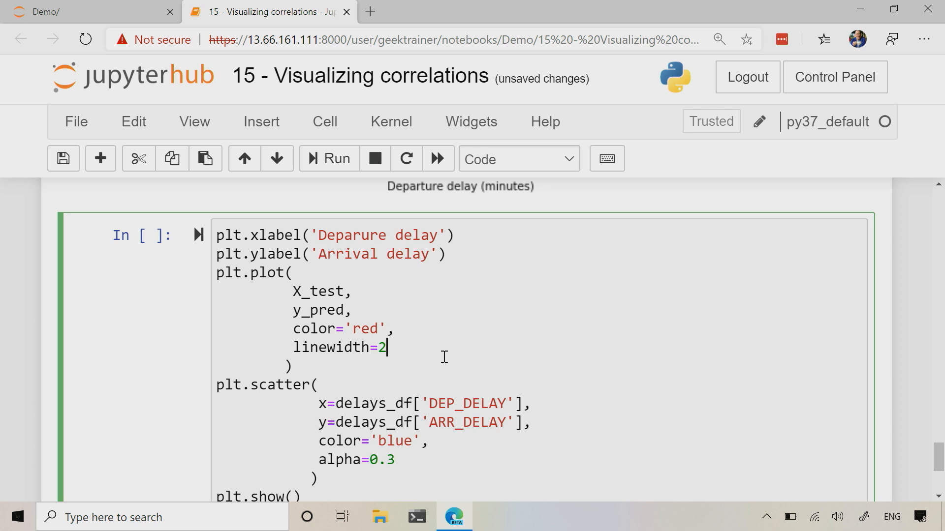
pyautogui.click(328, 158)
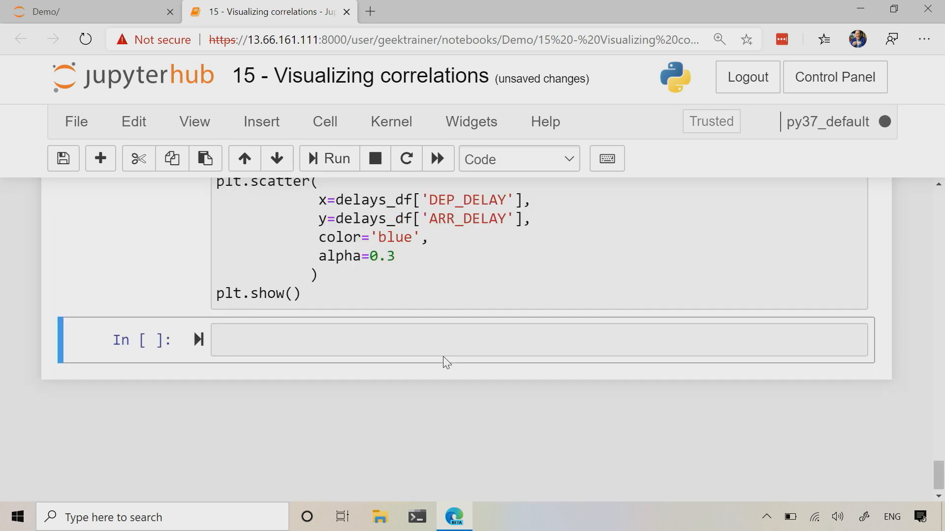
# Scroll to the output showing the red prediction line over the blue delay scatter
pyautogui.click(328, 159)
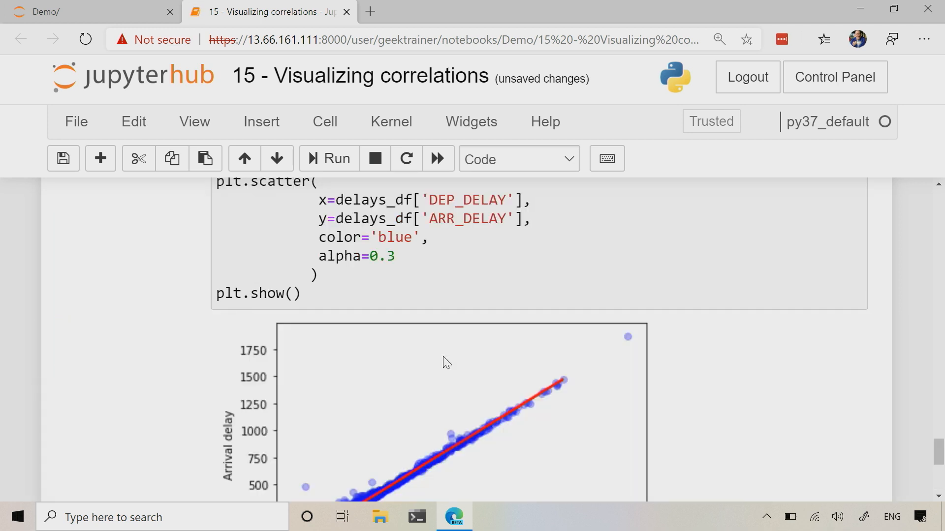
pyautogui.scroll(-3)
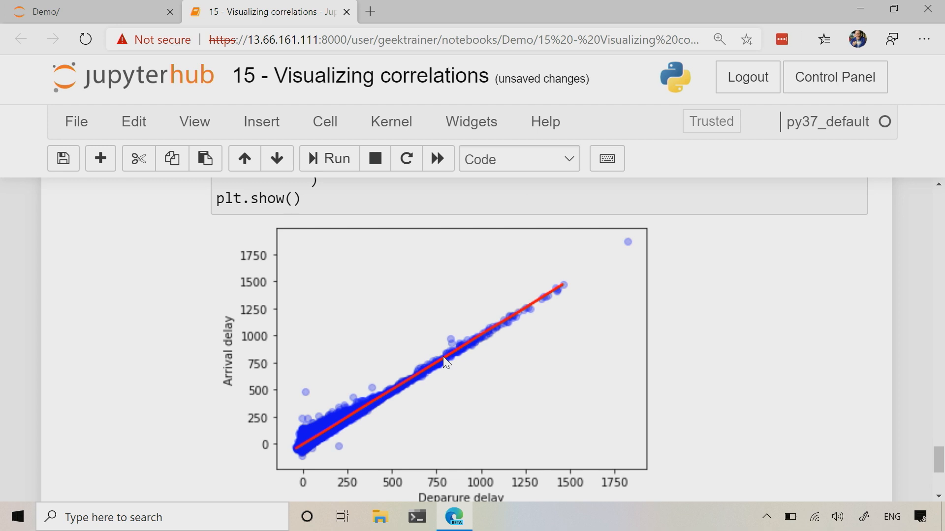